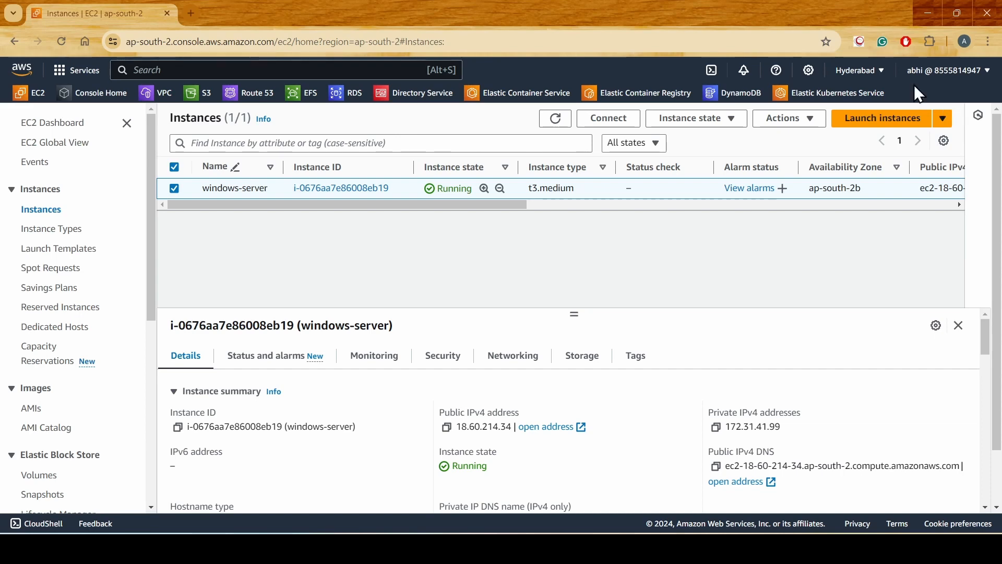
Refresh the EC2 instance list and copy the windows-server public IPv4 address
click(554, 118)
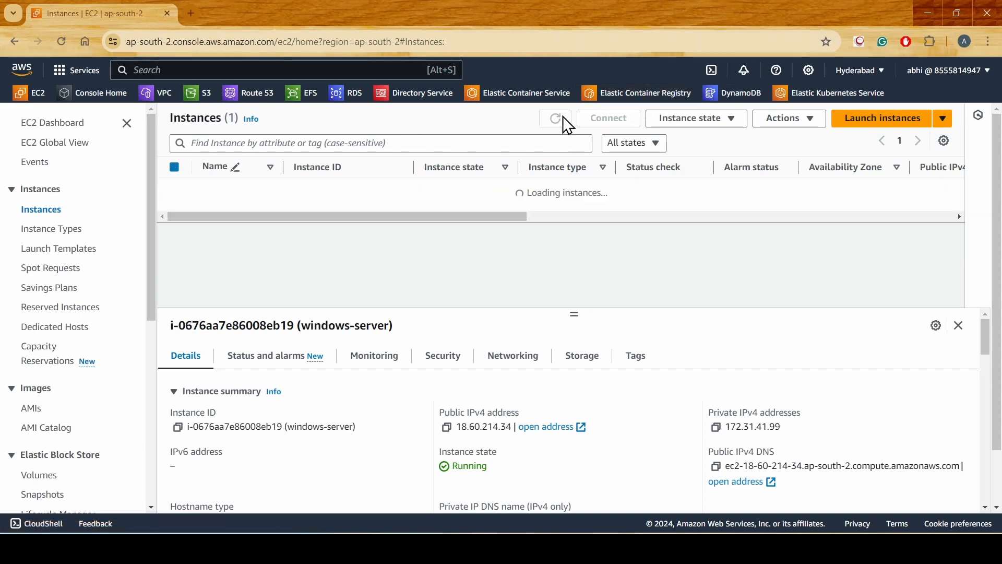
click(555, 117)
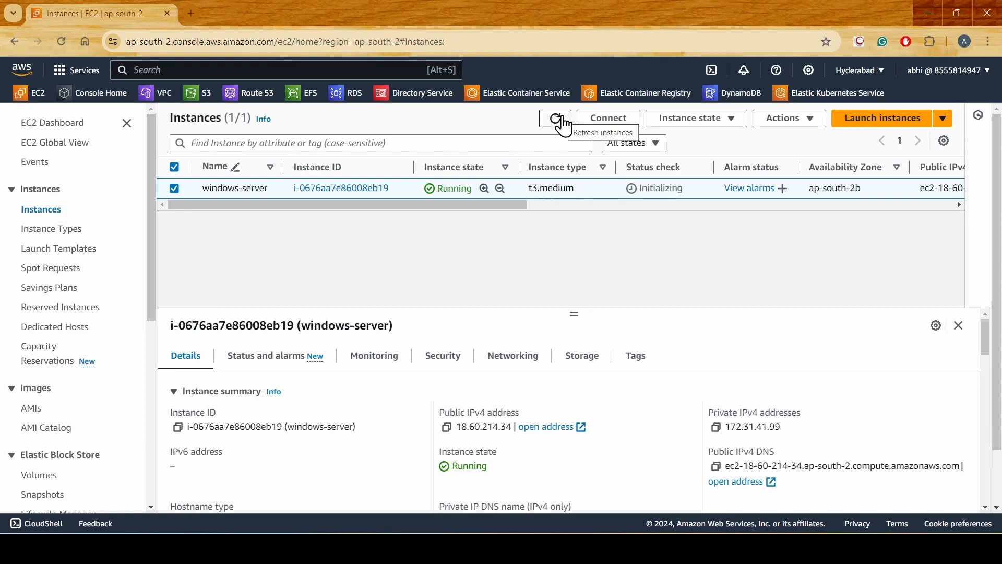
mouse_move(479, 191)
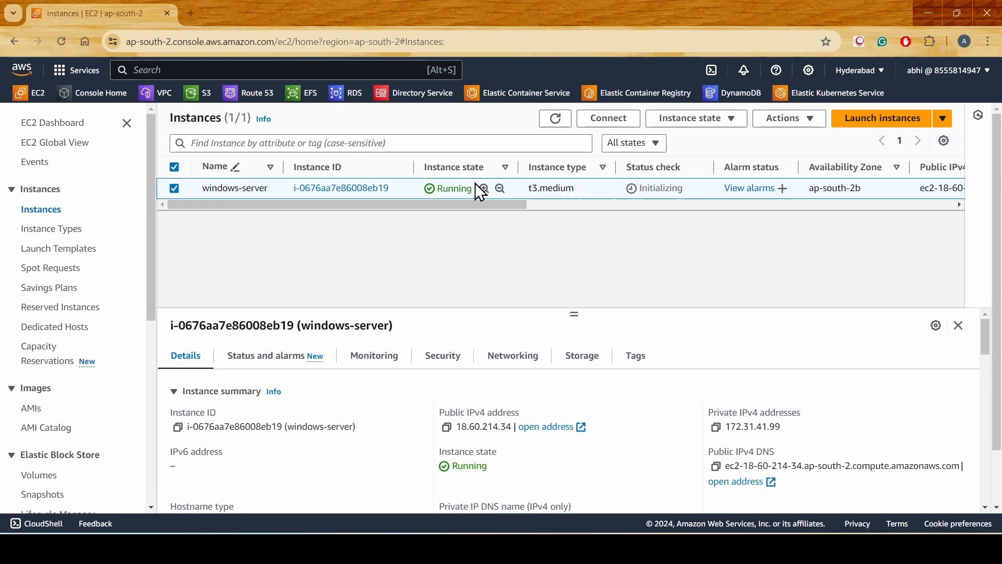
mouse_move(557, 166)
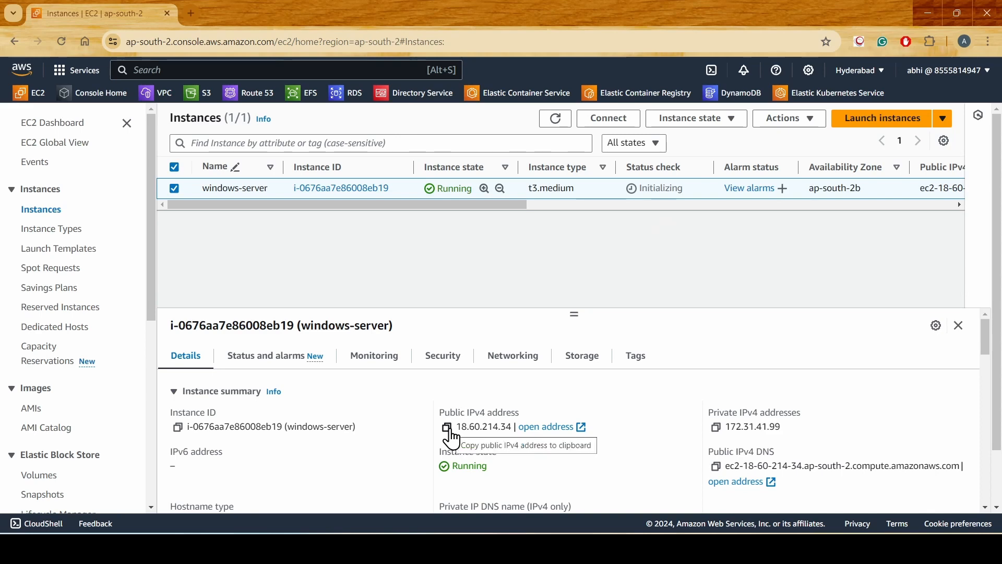
click(447, 427)
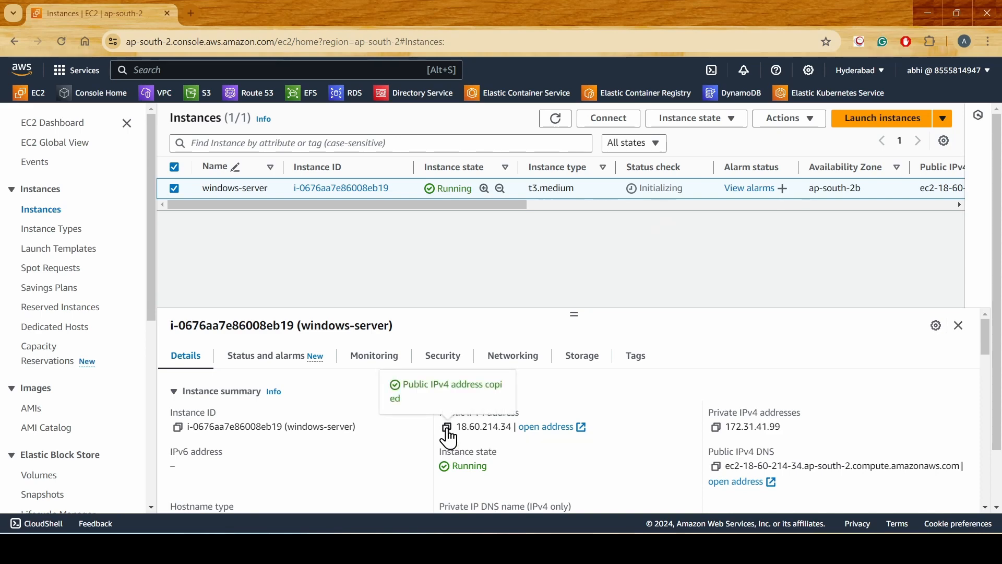
mouse_move(556, 529)
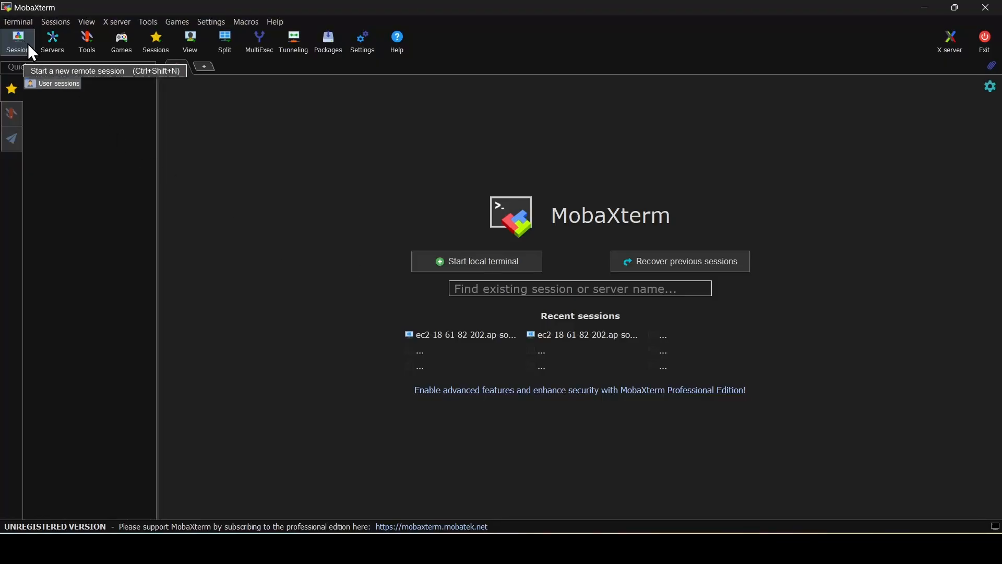
Create an RDP session with remote host 18.60.214.34 and a username entered
click(17, 41)
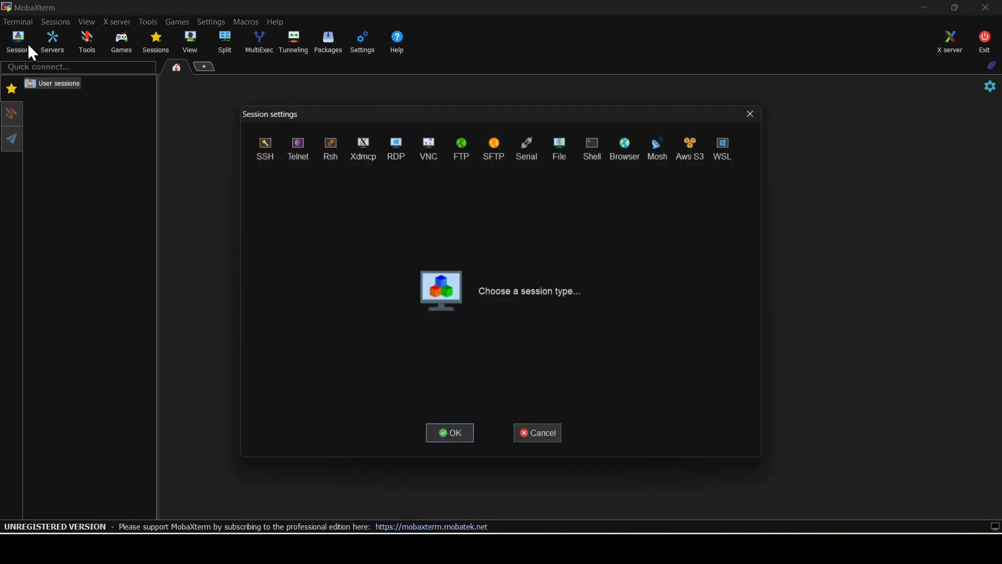
mouse_move(395, 144)
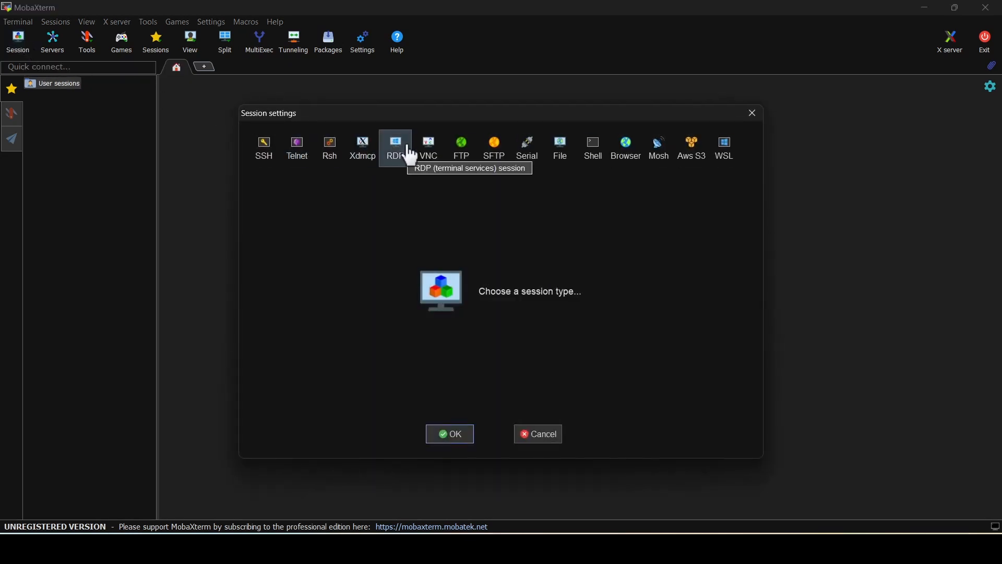
click(395, 147)
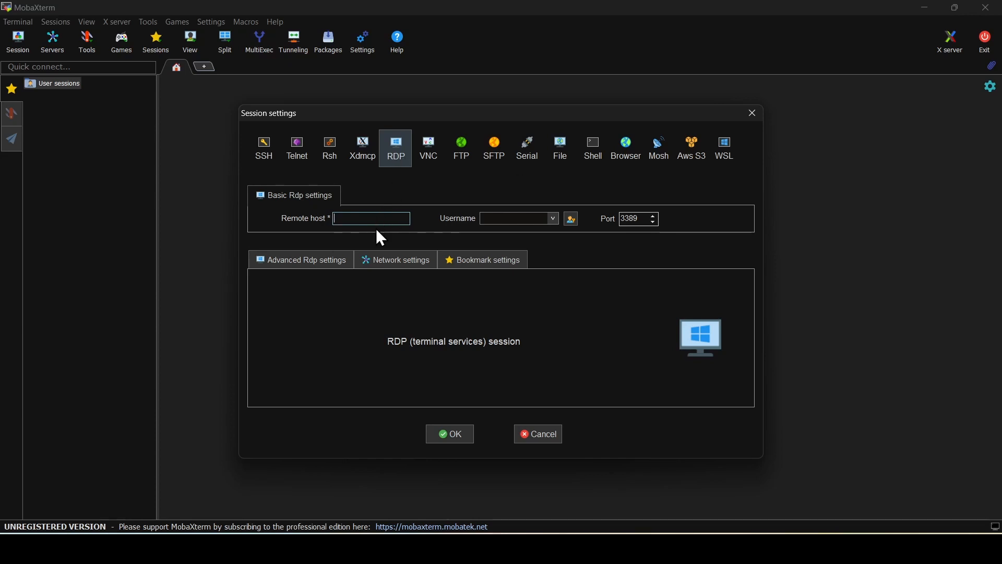
mouse_move(384, 219)
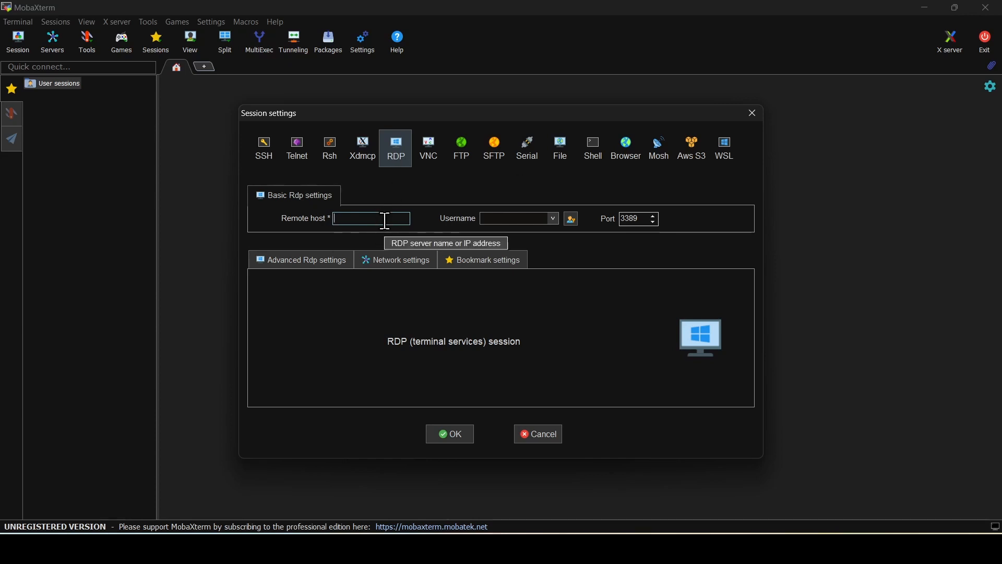
text(18.60.214.34)
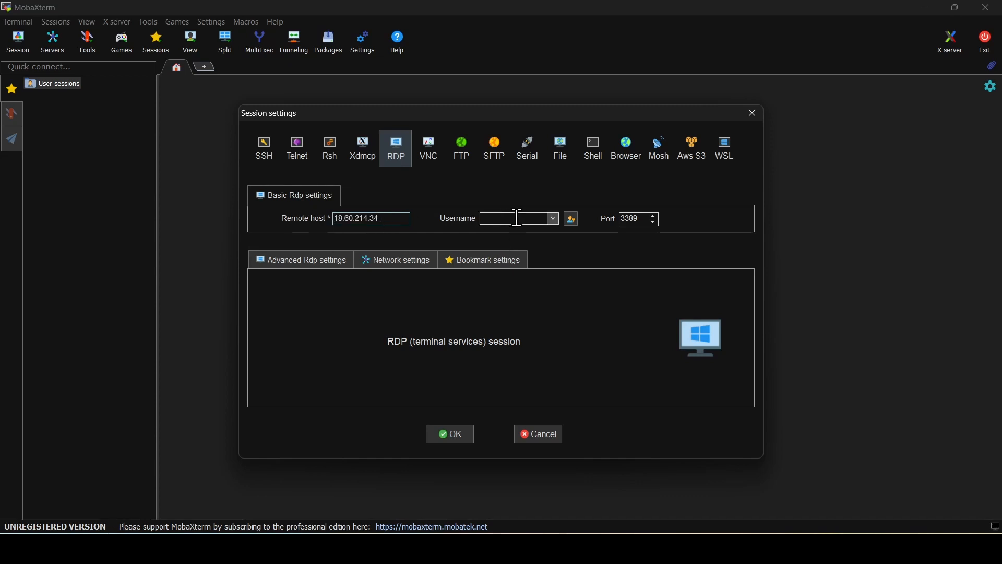
text(abhi)
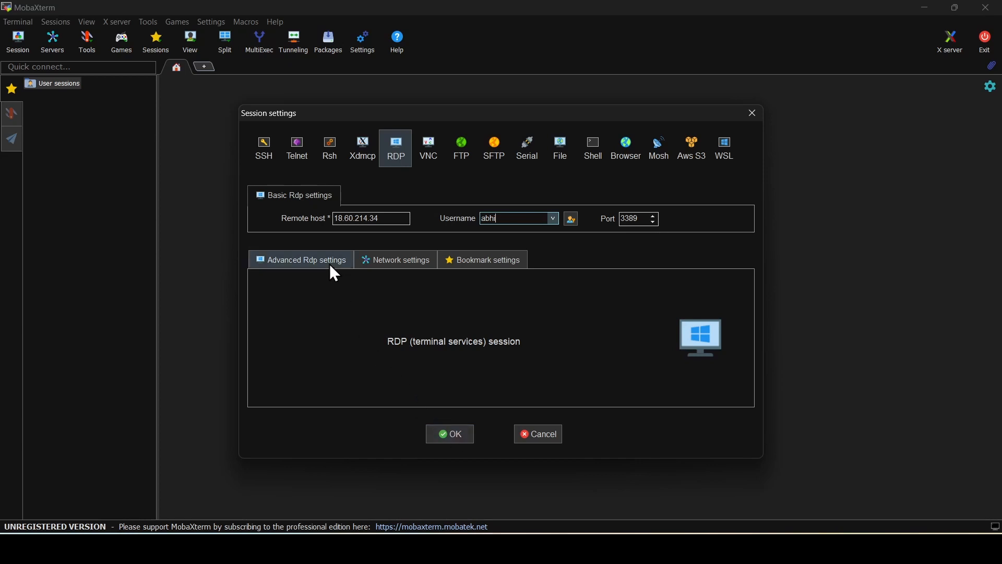
Check the Advanced RDP settings and confirm the session to launch the connection
click(306, 259)
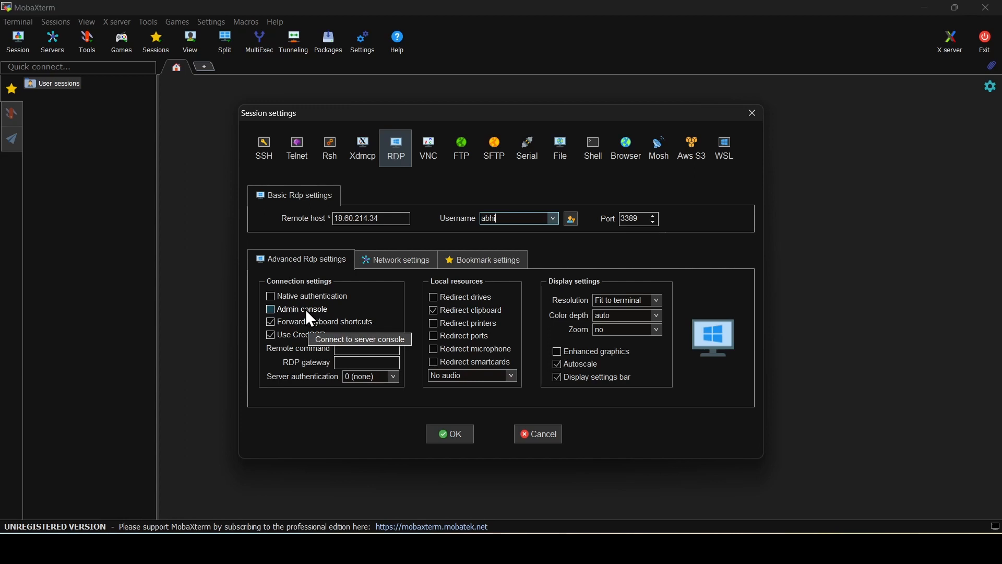
mouse_move(322, 319)
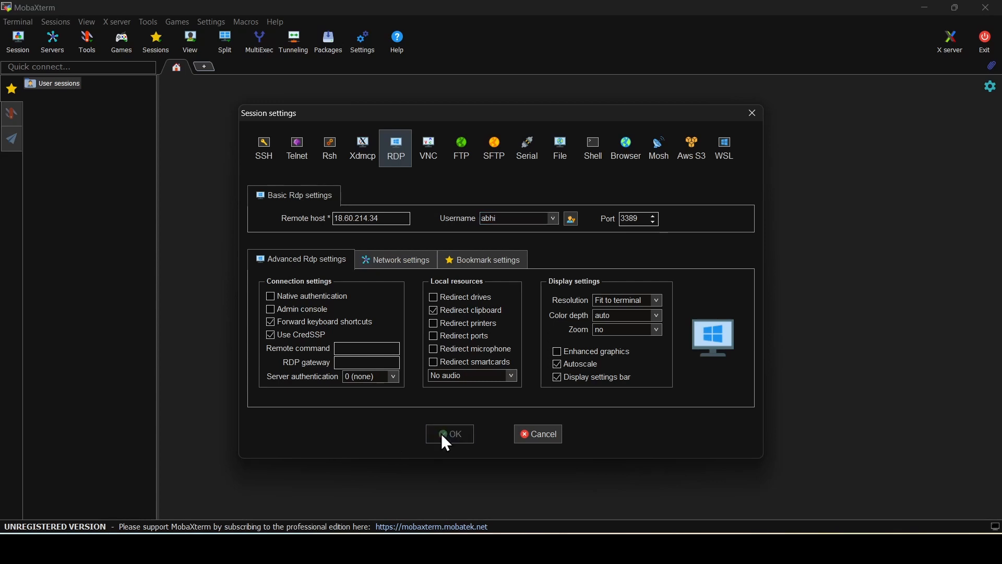
click(449, 433)
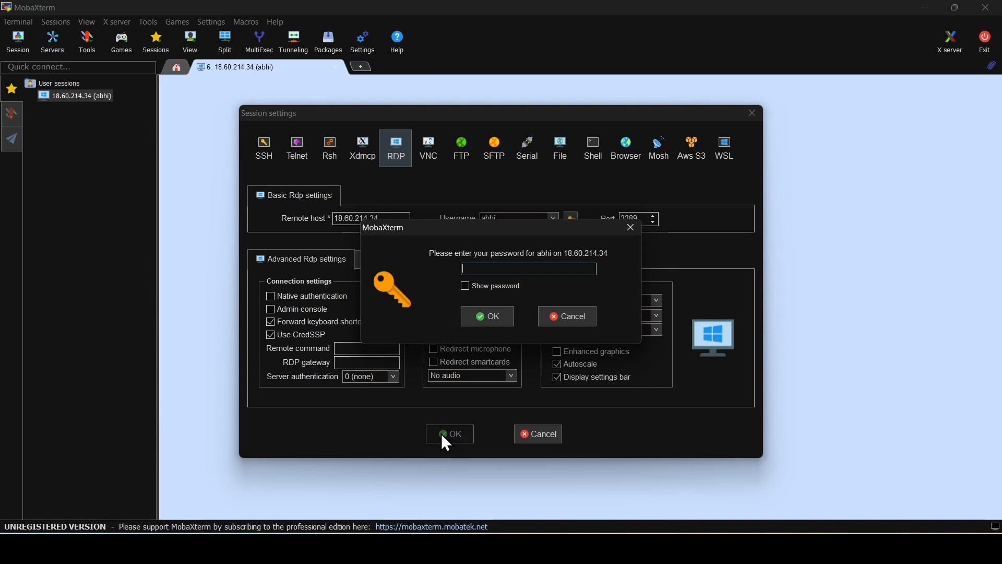
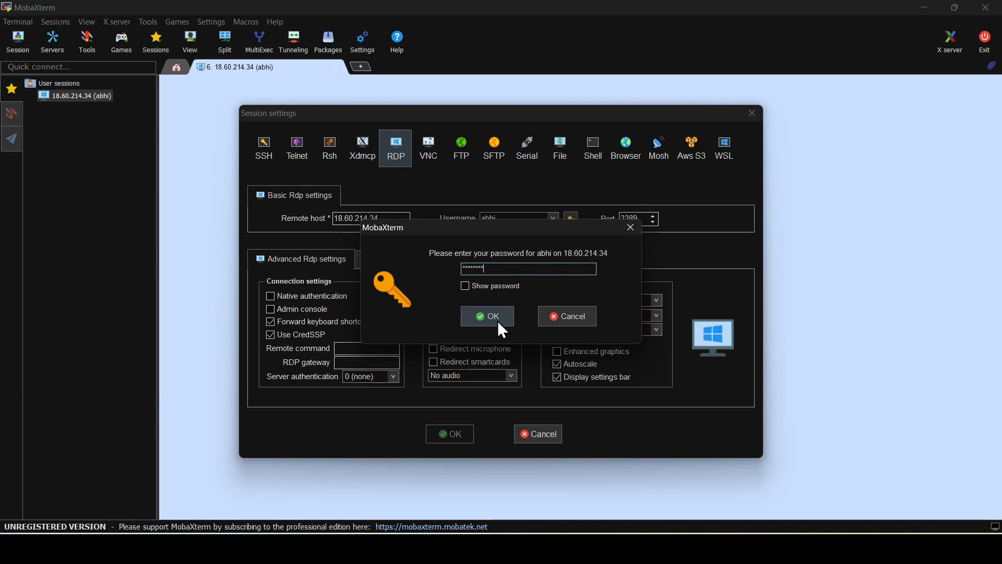
Enter the server password to log in and choose to save it
click(487, 315)
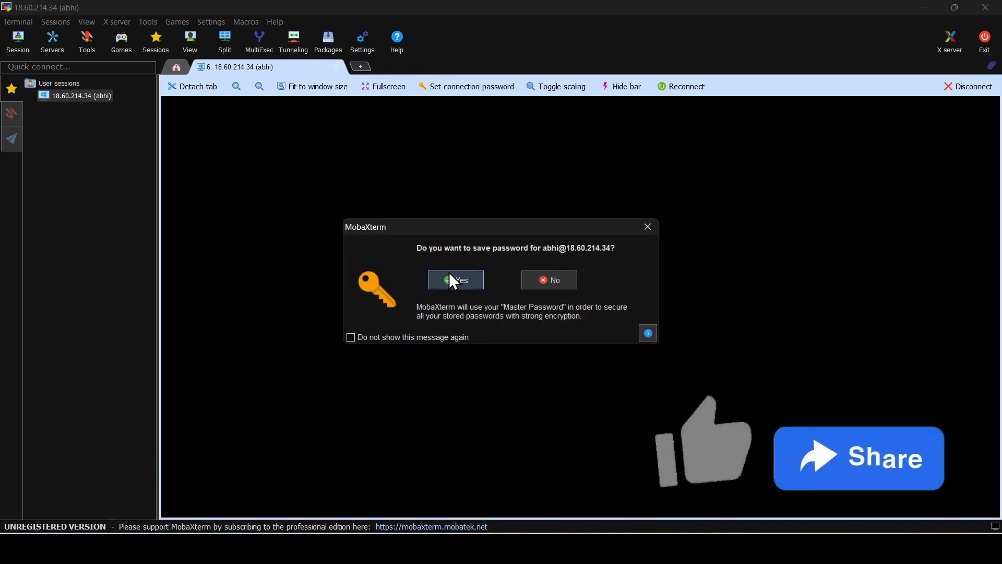
click(455, 280)
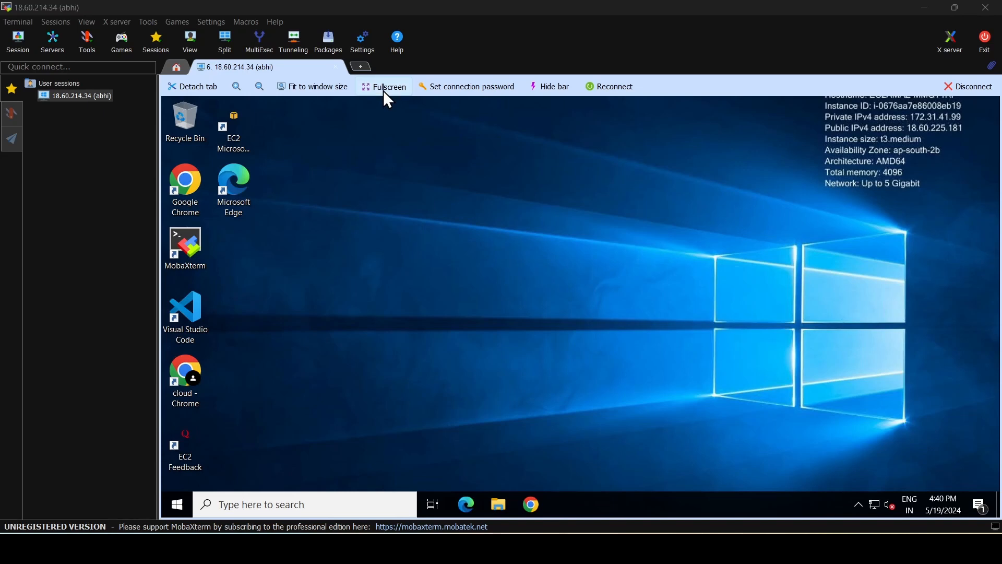
click(388, 86)
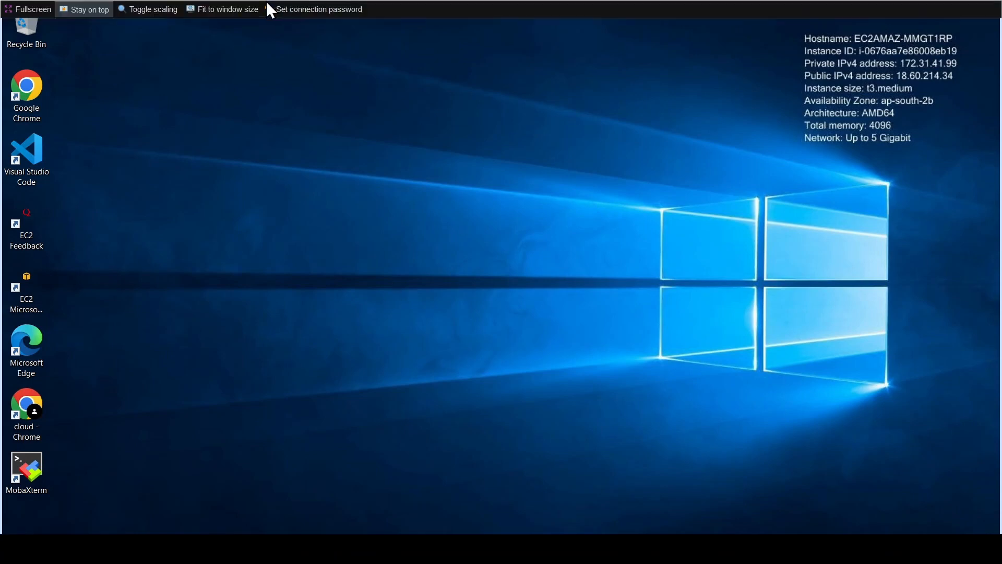
mouse_move(224, 8)
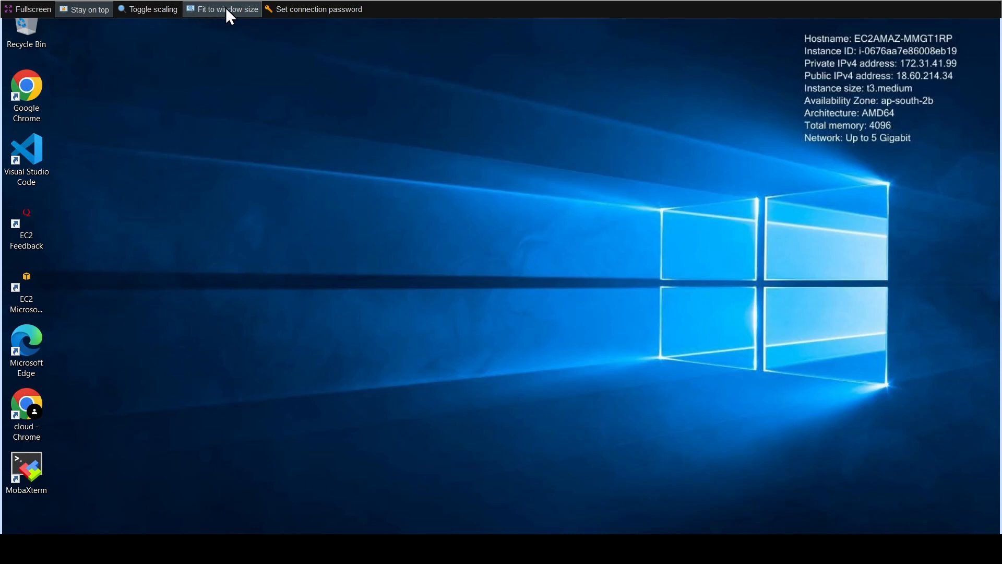
mouse_move(29, 9)
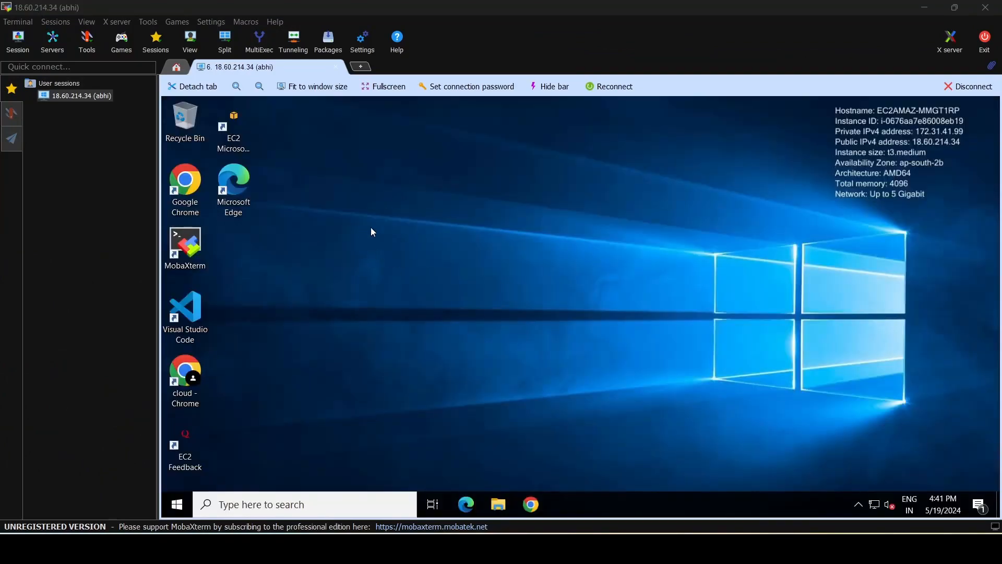
mouse_move(472, 228)
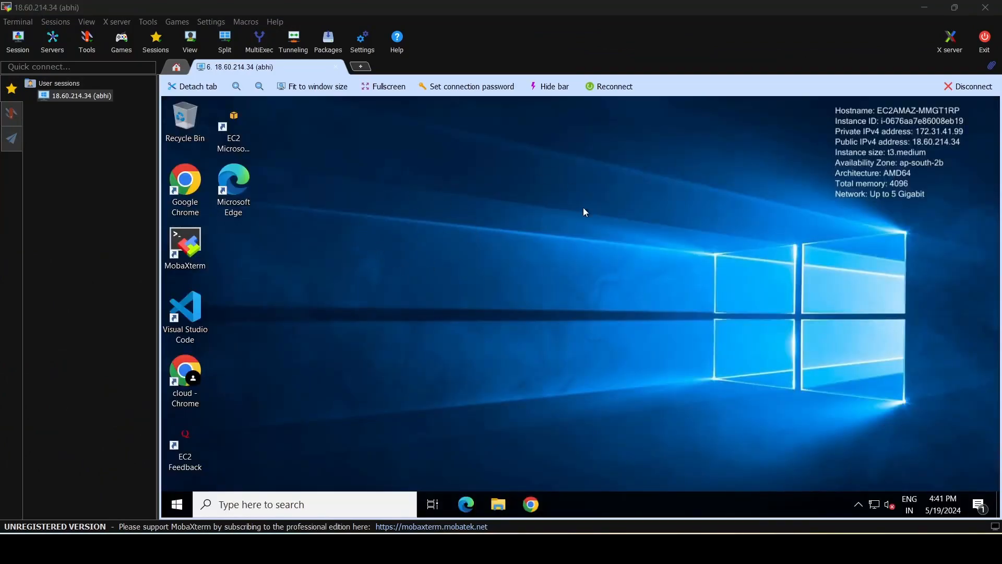
mouse_move(494, 251)
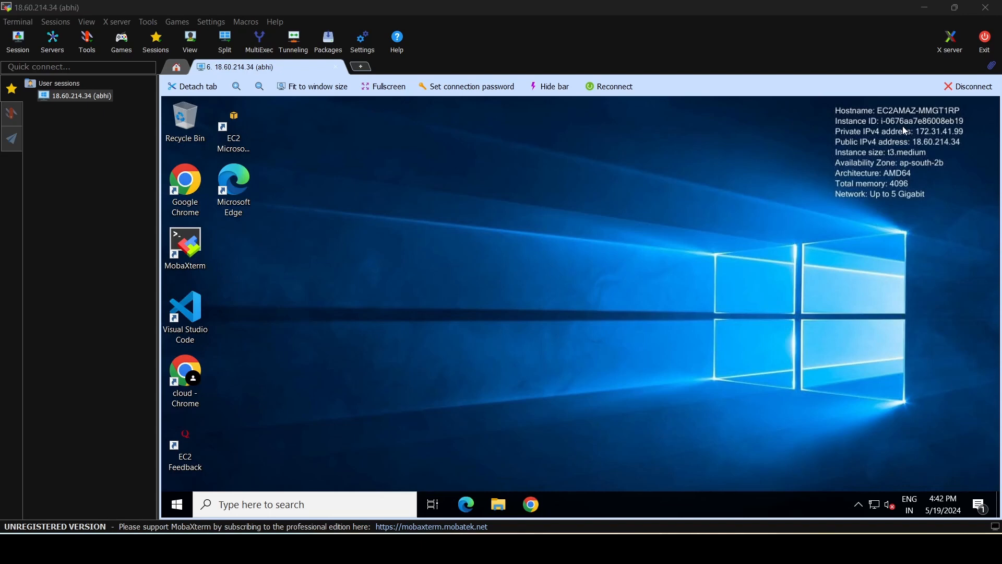
mouse_move(320, 431)
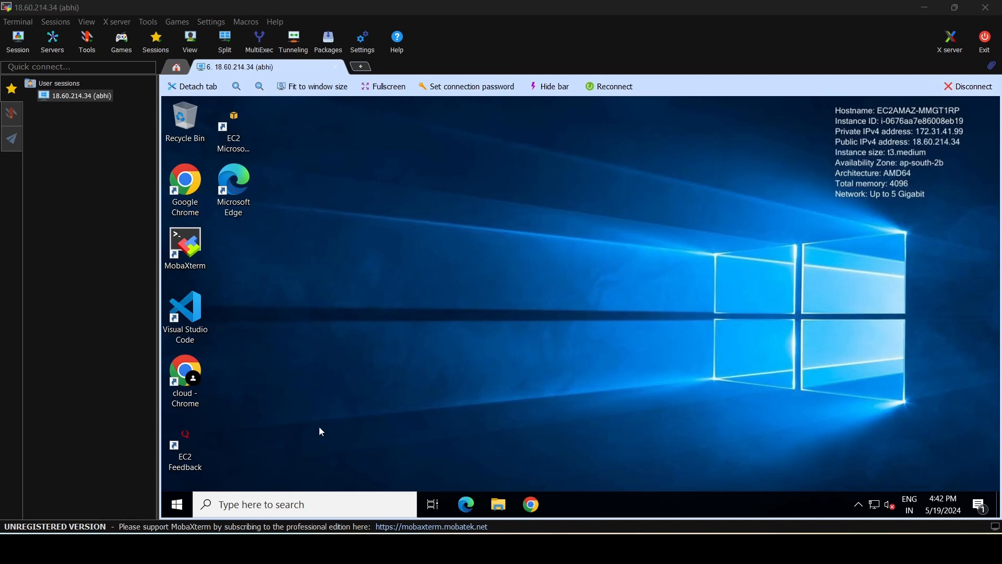
mouse_move(310, 444)
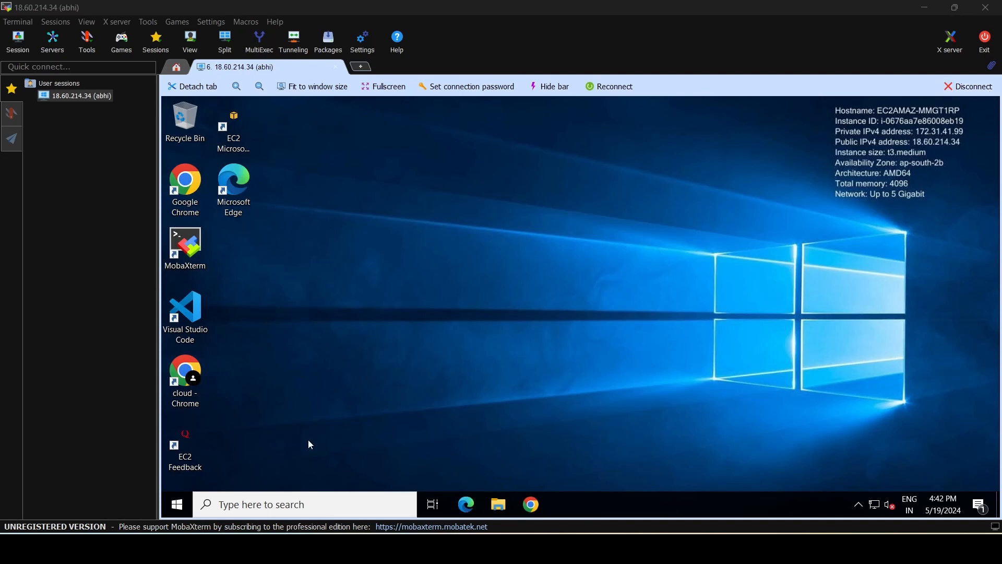
Disconnect the RDP session from 18.60.214.34 via the remote power user menu
click(304, 504)
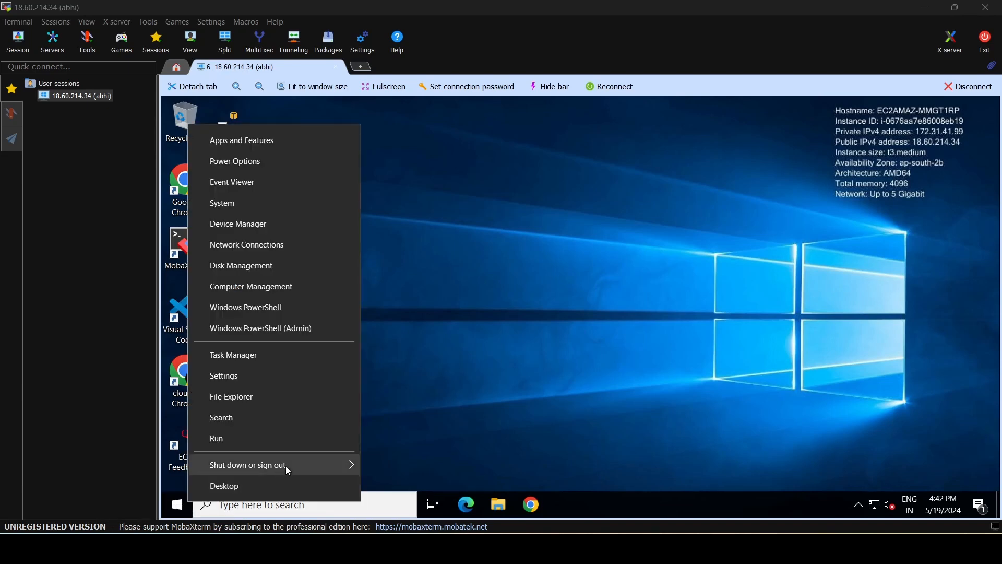
click(248, 464)
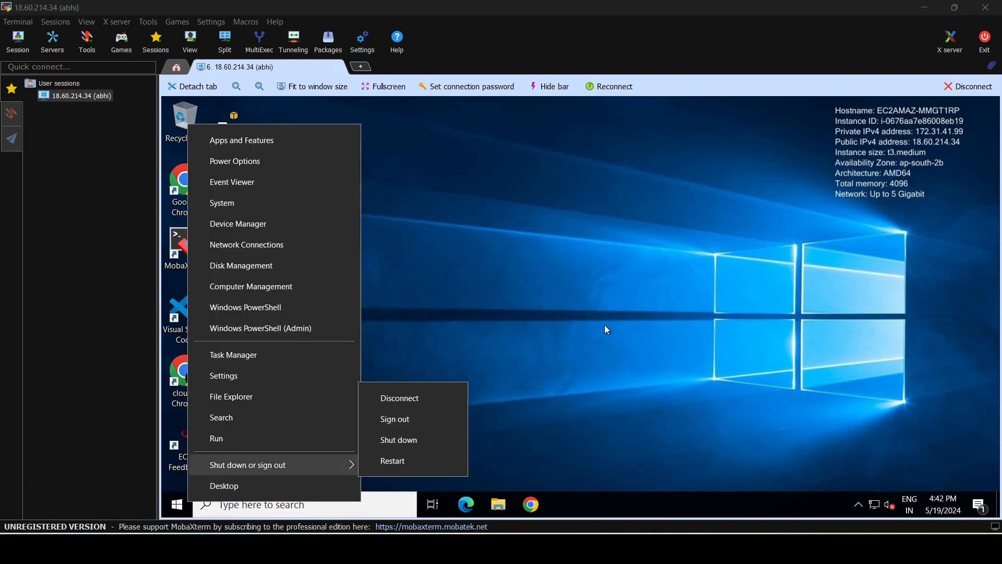
click(971, 86)
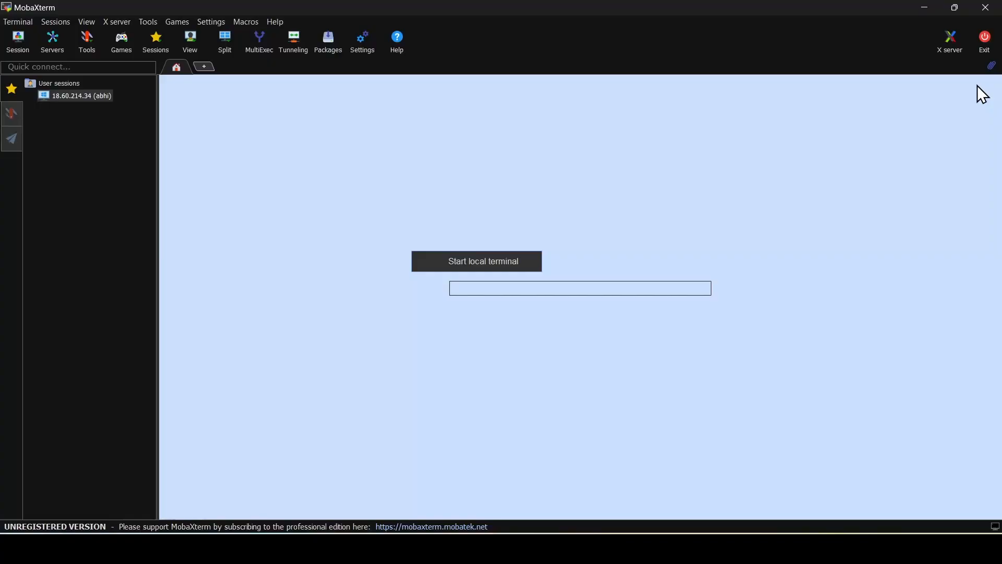